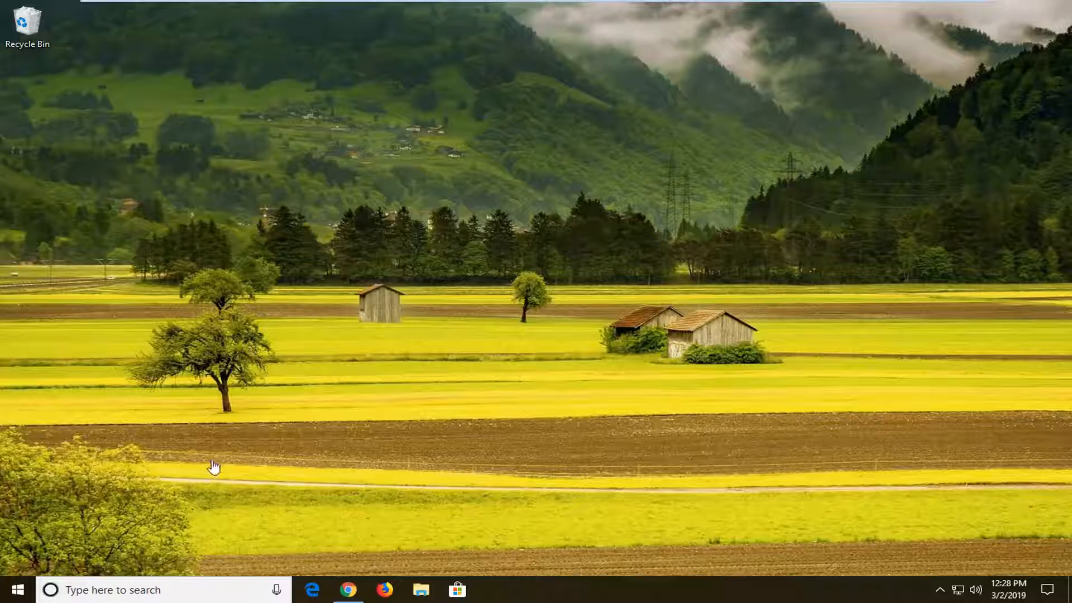
- Launch Chrome from the taskbar so the Google home page appears
click(348, 590)
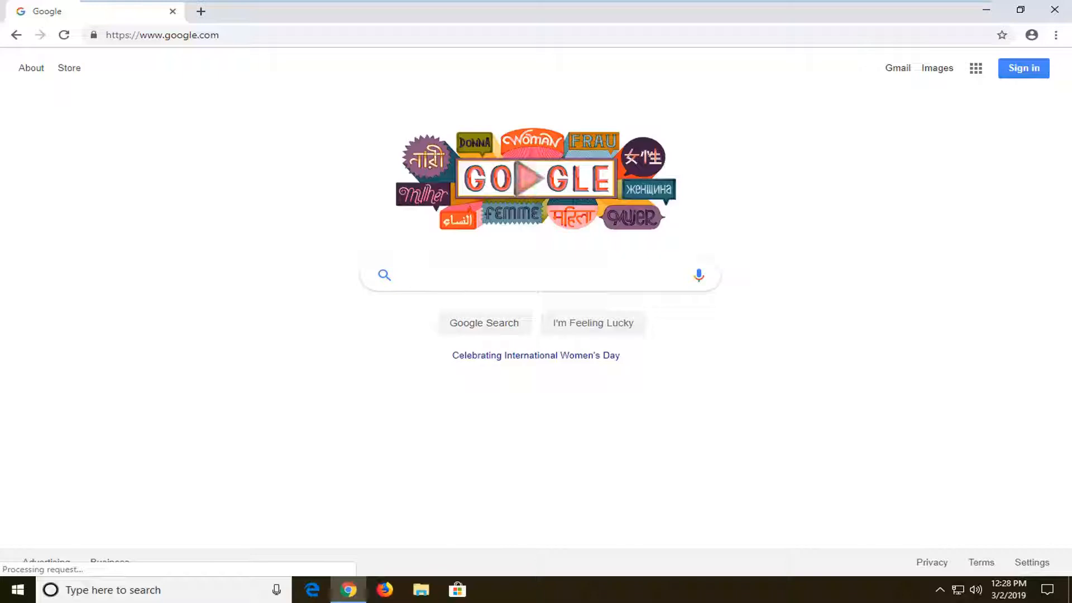
- Search Google for 'google.com' and show its results page
text(google.com)
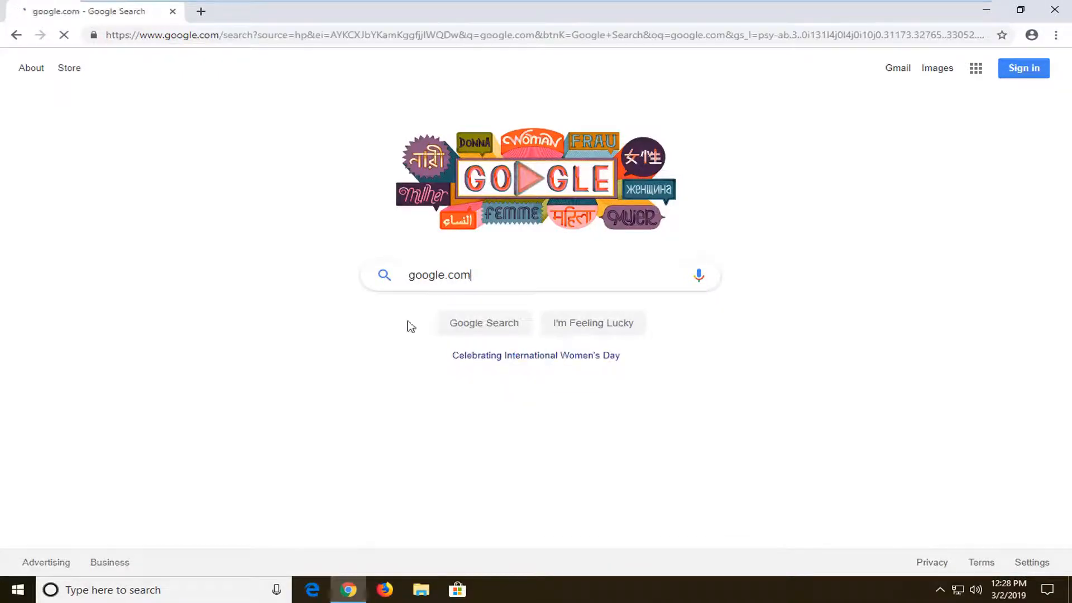
click(483, 321)
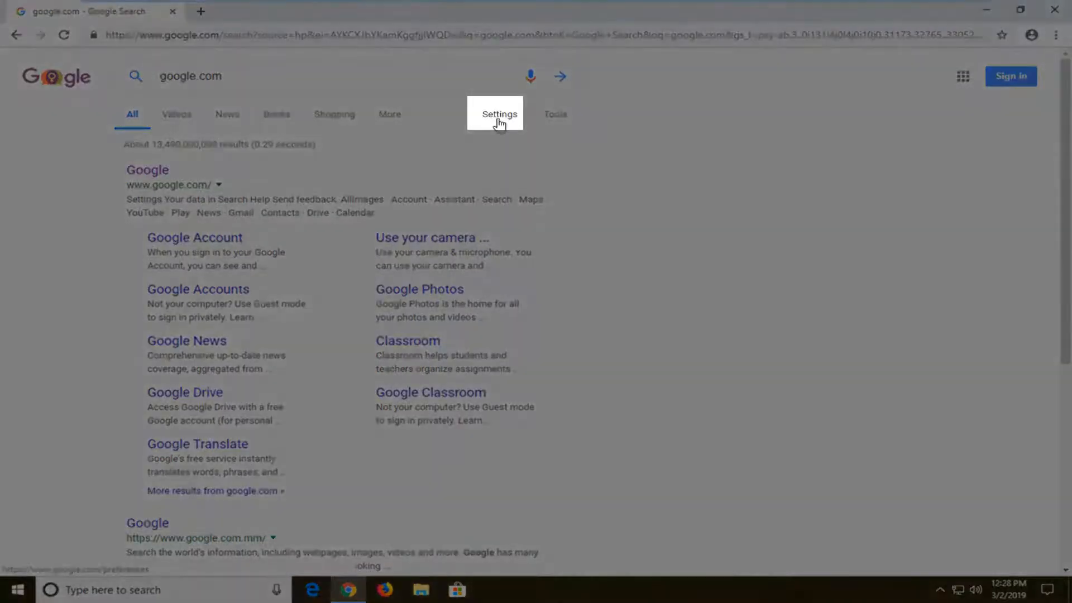
- Go from the results page to the Search Settings page via Settings > Search settings
click(499, 114)
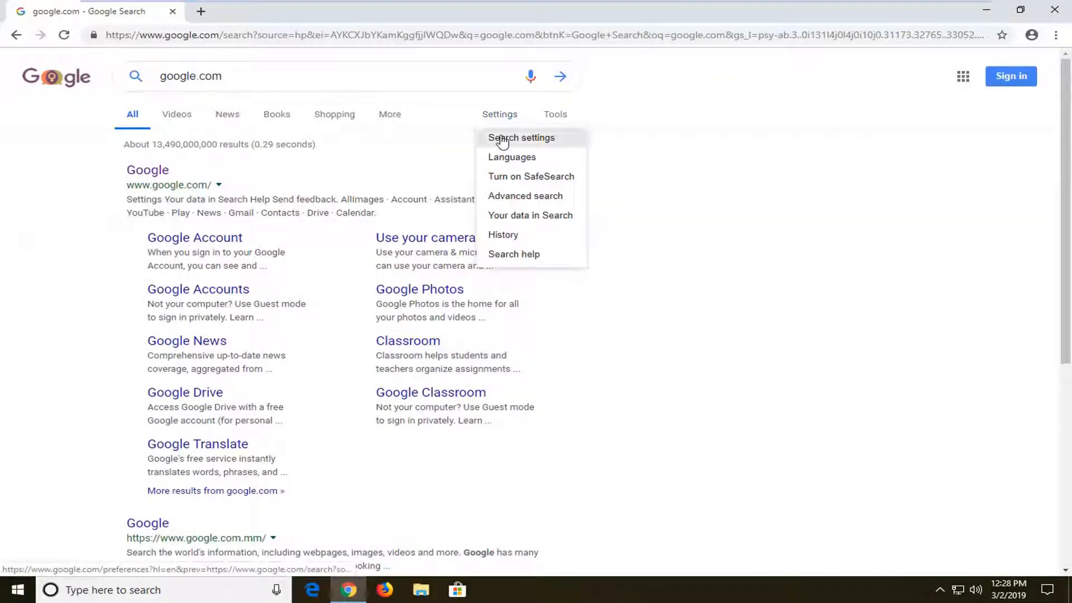
click(522, 137)
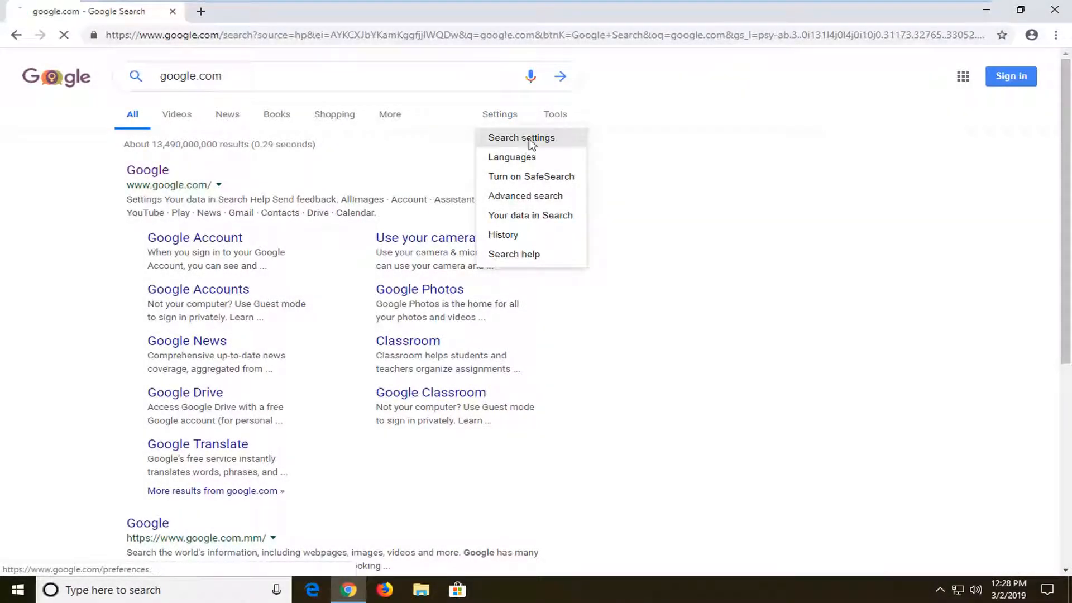
click(521, 137)
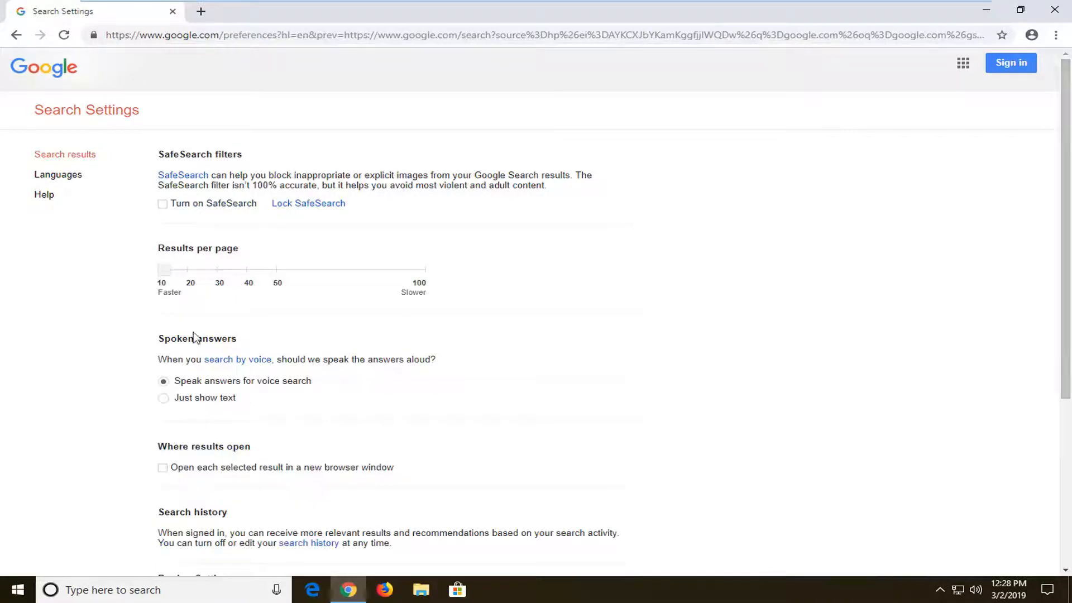
- Leave 'Open each selected result in a new browser window' unchecked, save, and confirm the saved notice
scroll(down, 3)
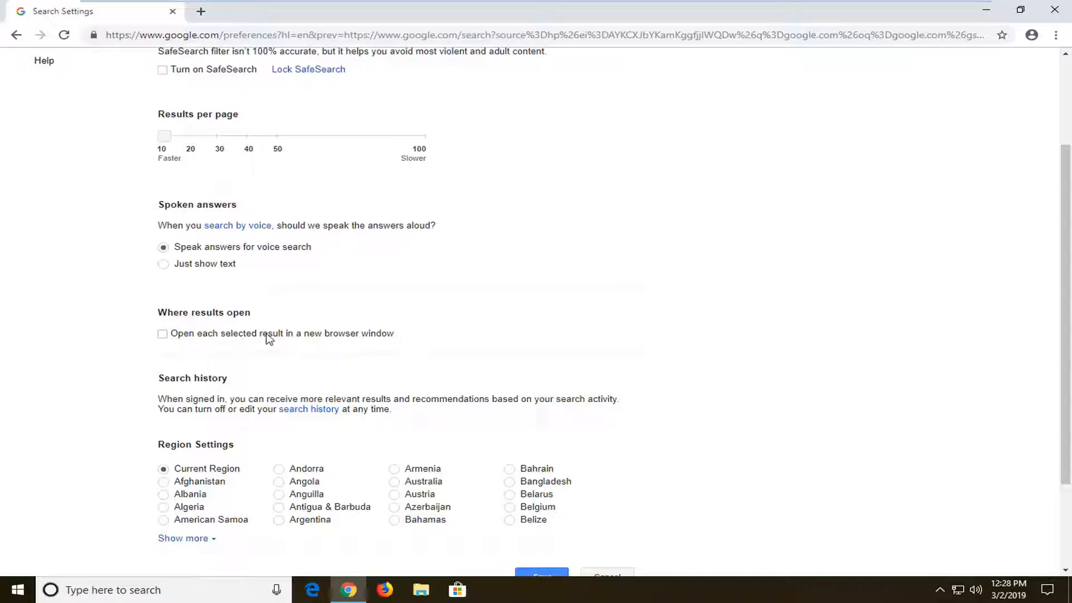
click(163, 333)
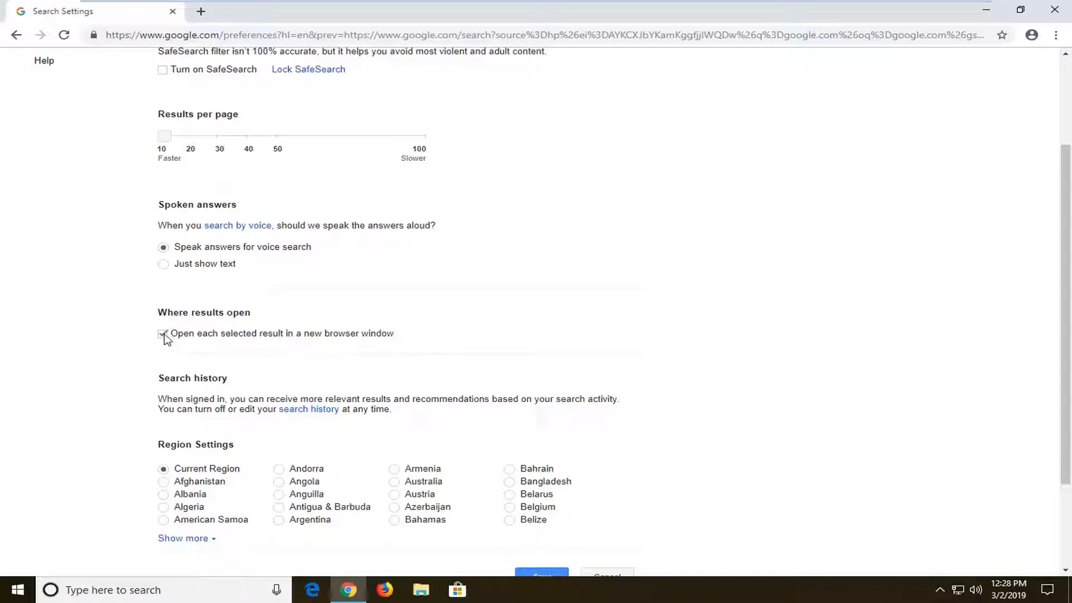
click(163, 332)
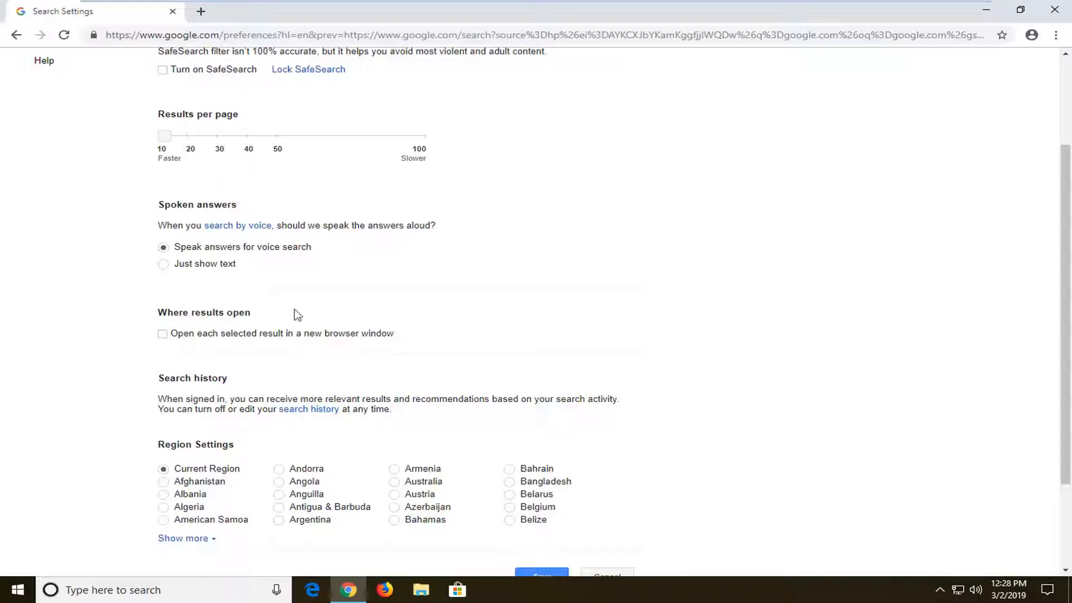
scroll(down, 3)
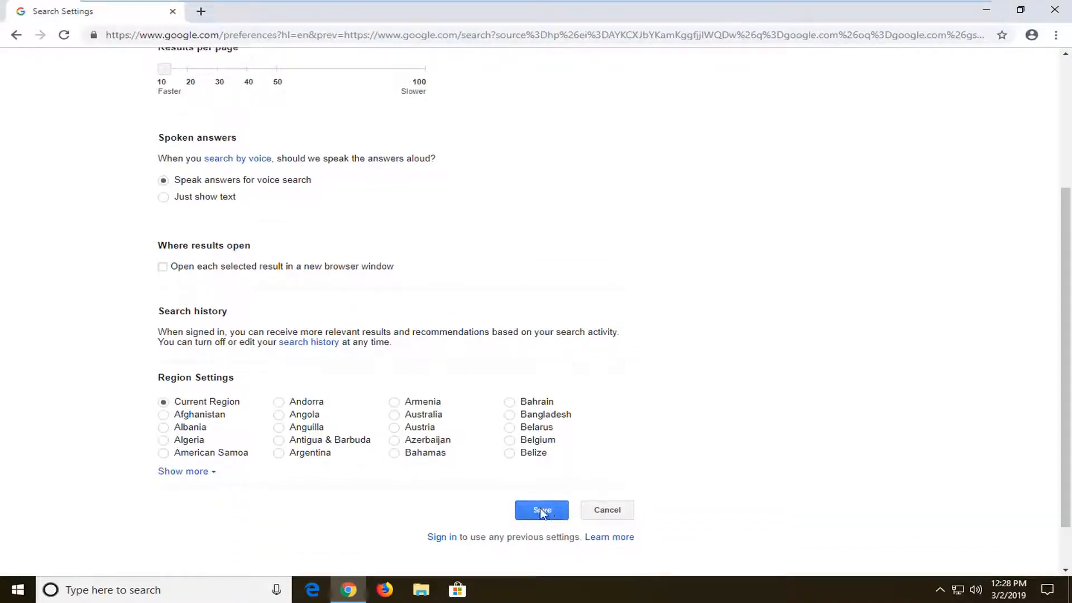
click(541, 510)
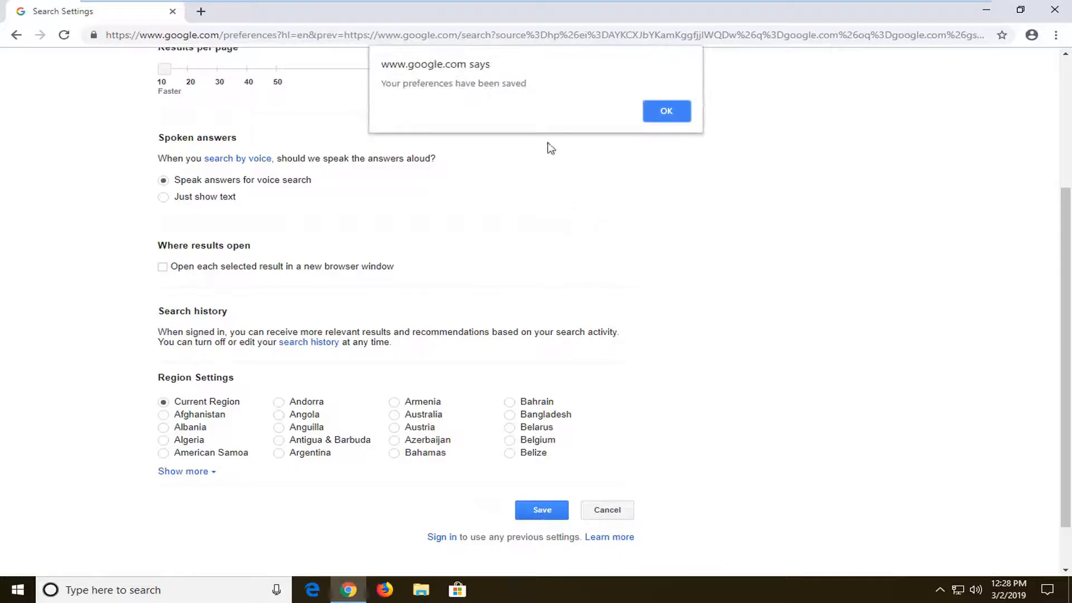
mouse_move(665, 111)
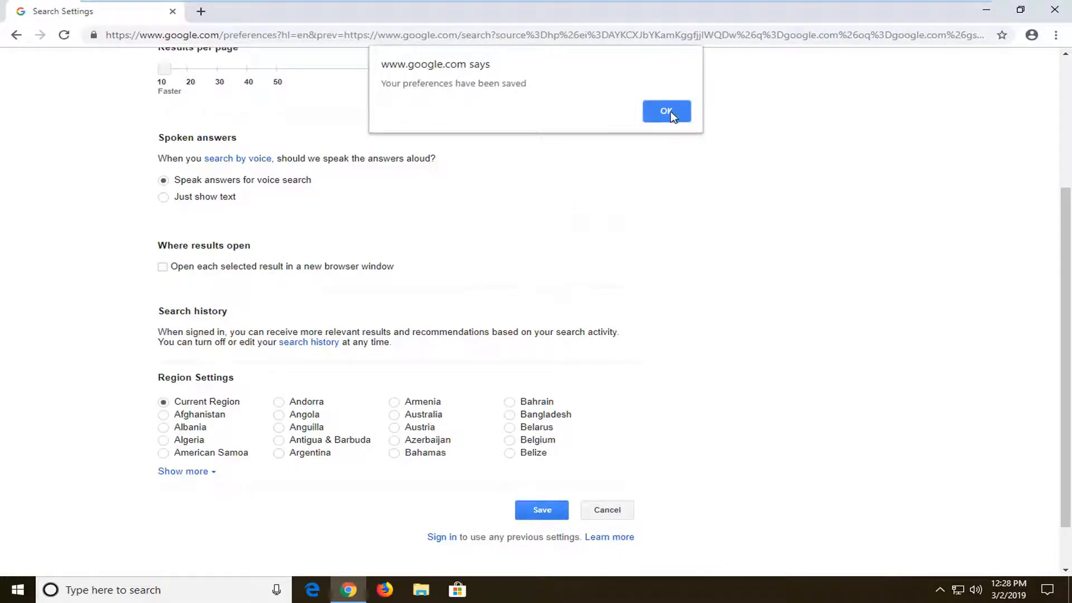
click(665, 111)
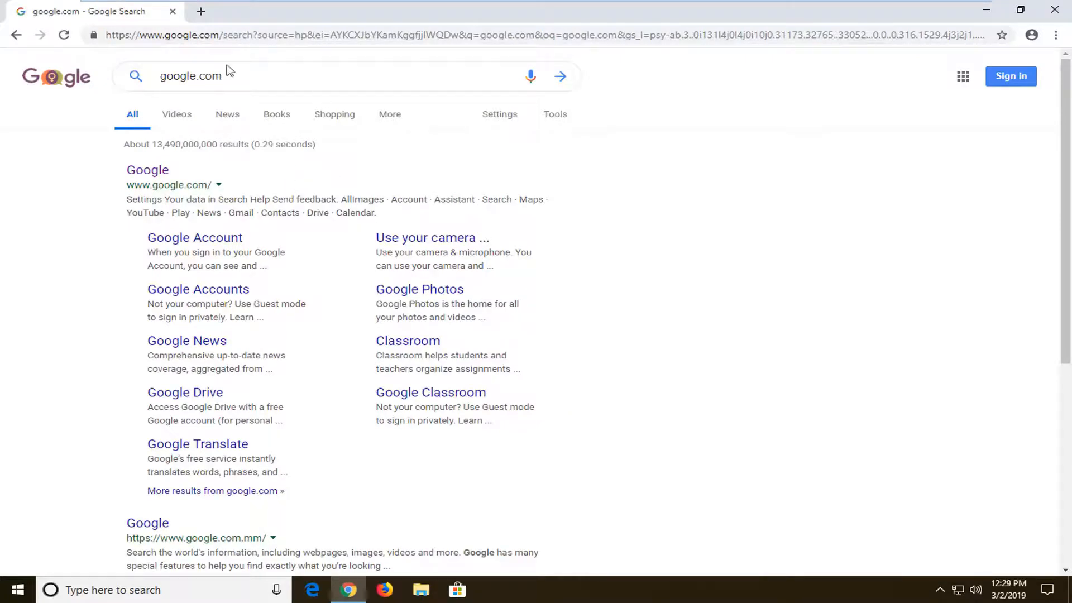
mouse_move(596, 148)
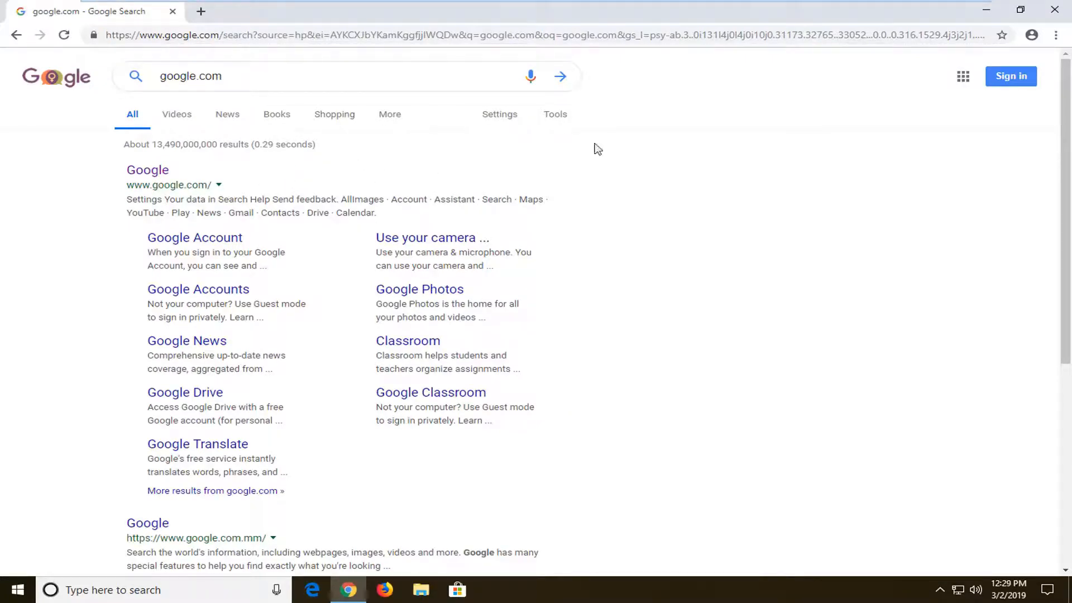
mouse_move(556, 172)
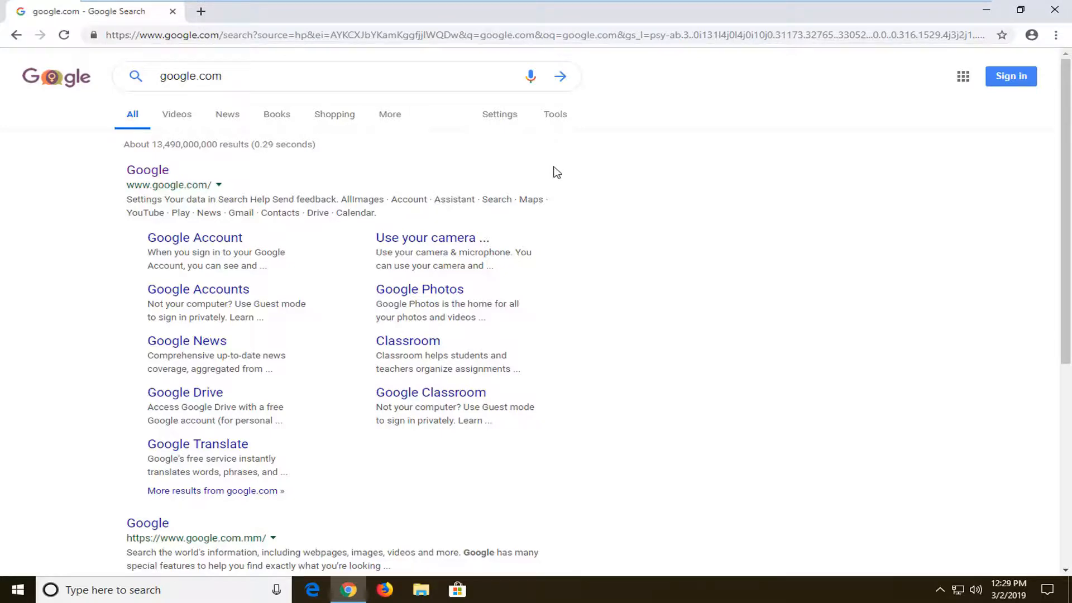